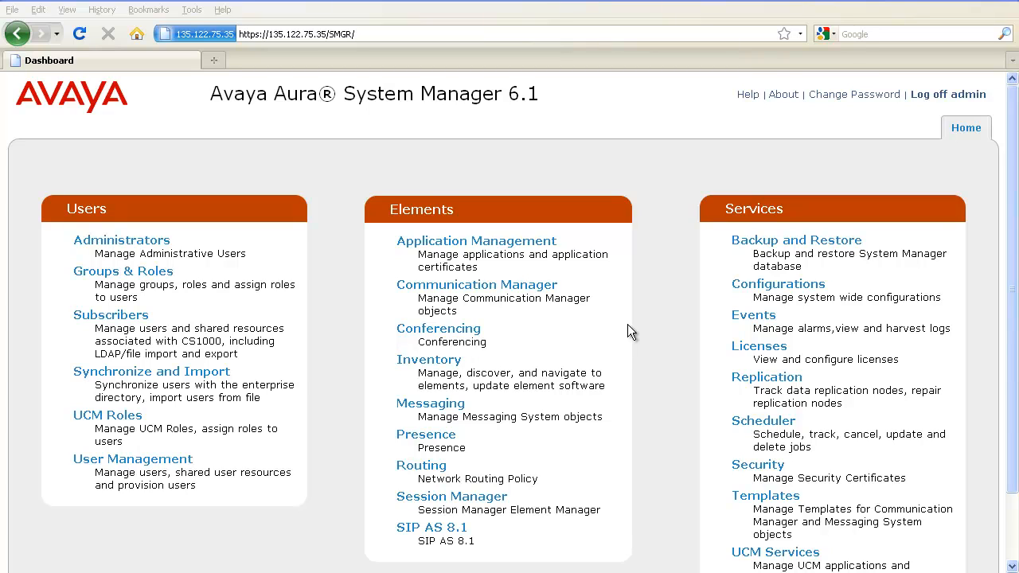
pyautogui.moveTo(735, 325)
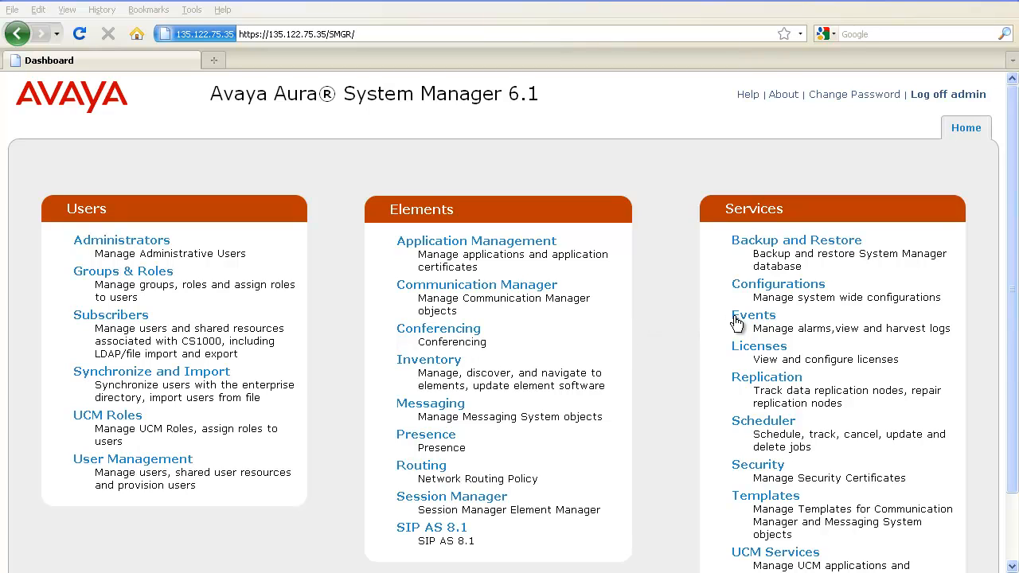
# Navigate from the dashboard via Services > Events > Logs to the Log Harvester profile list
pyautogui.click(751, 315)
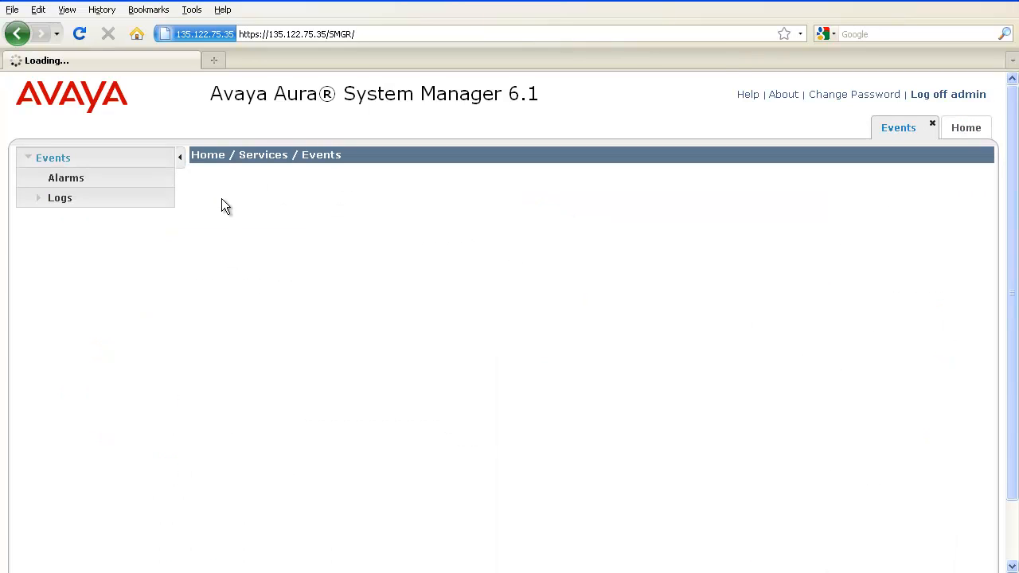
pyautogui.click(61, 198)
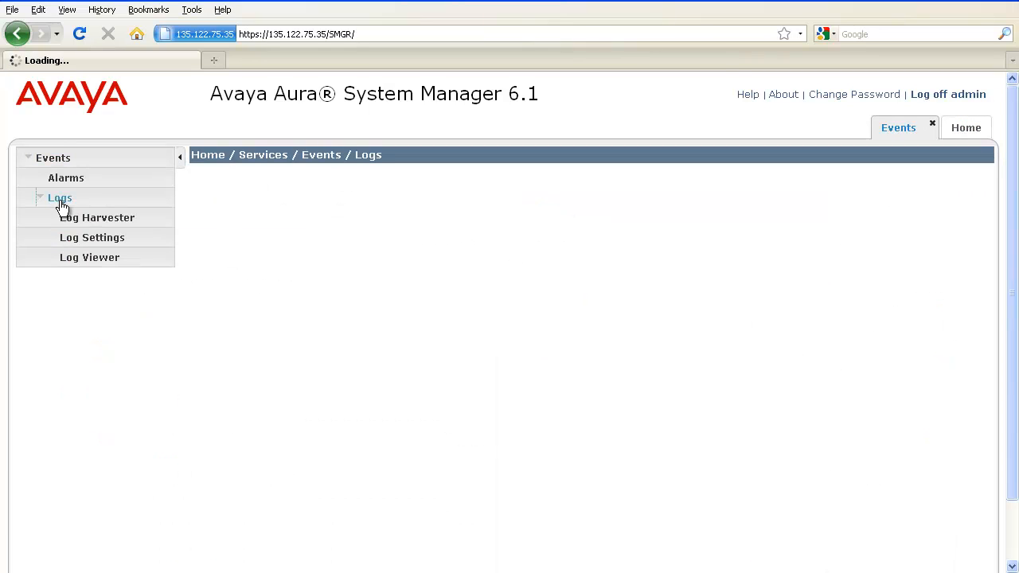
pyautogui.click(95, 216)
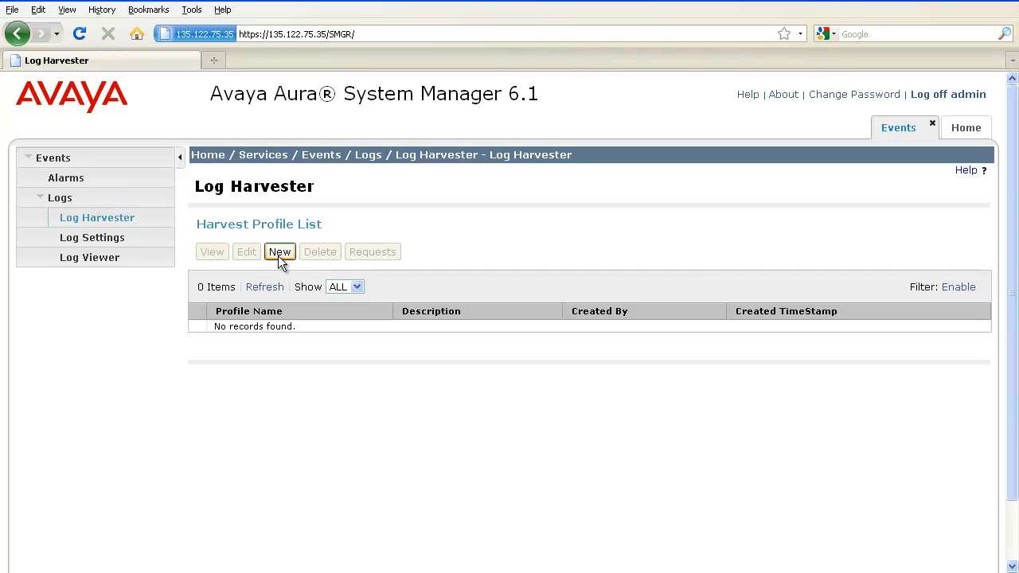
# Create a new harvest profile and enter 'test' as its Profile Name
pyautogui.click(280, 251)
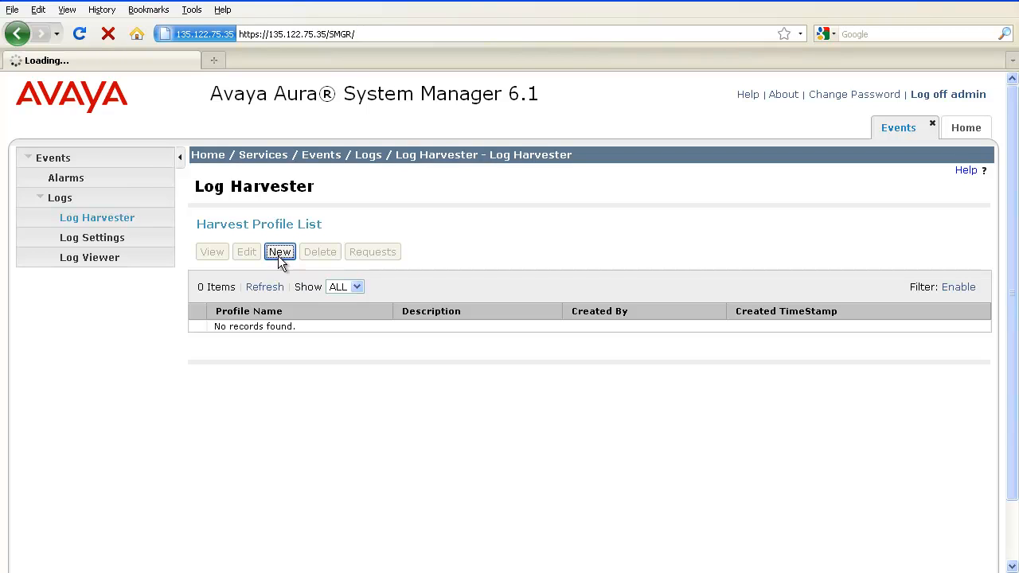
pyautogui.click(280, 252)
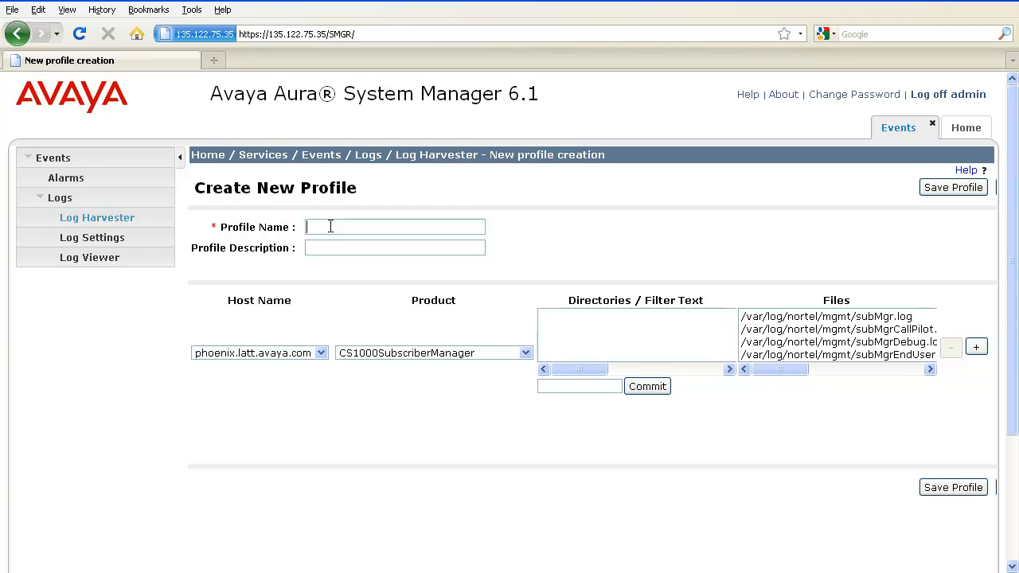
pyautogui.write('test')
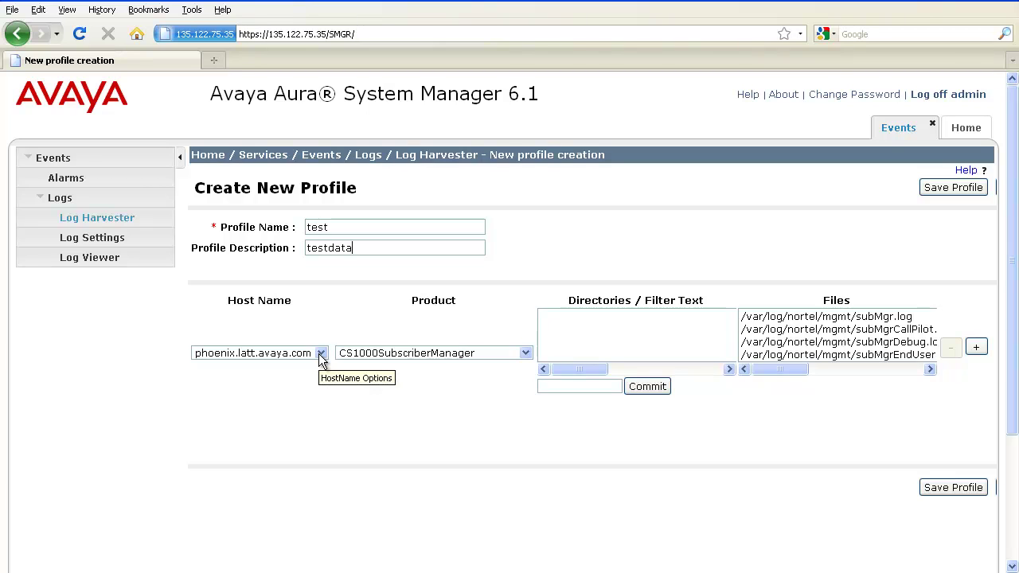
# Target host jeangrey, product Session Manager, selecting the sm, jboss and watchd directories
pyautogui.click(321, 354)
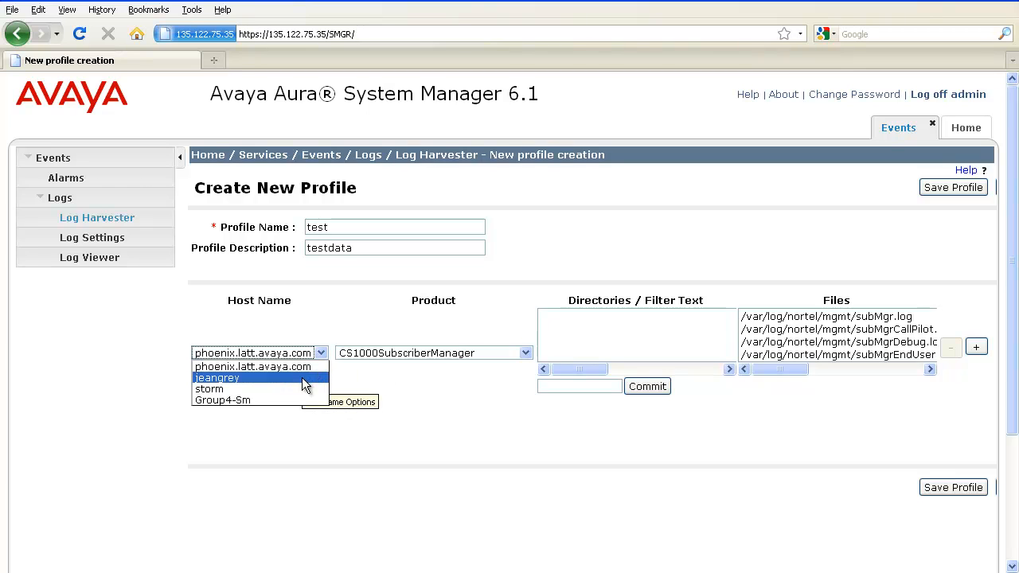
pyautogui.click(216, 377)
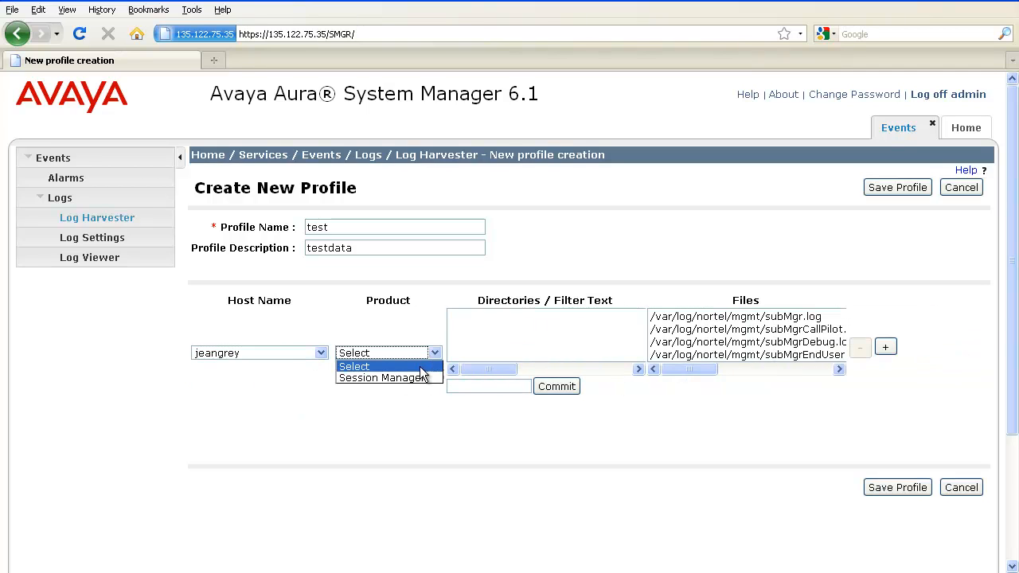
pyautogui.click(385, 378)
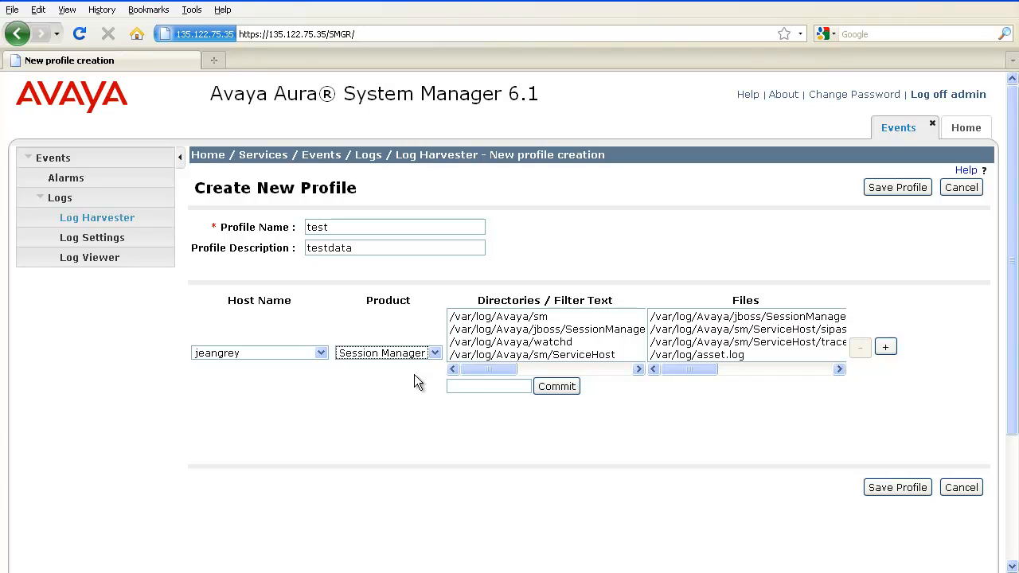
pyautogui.moveTo(497, 328)
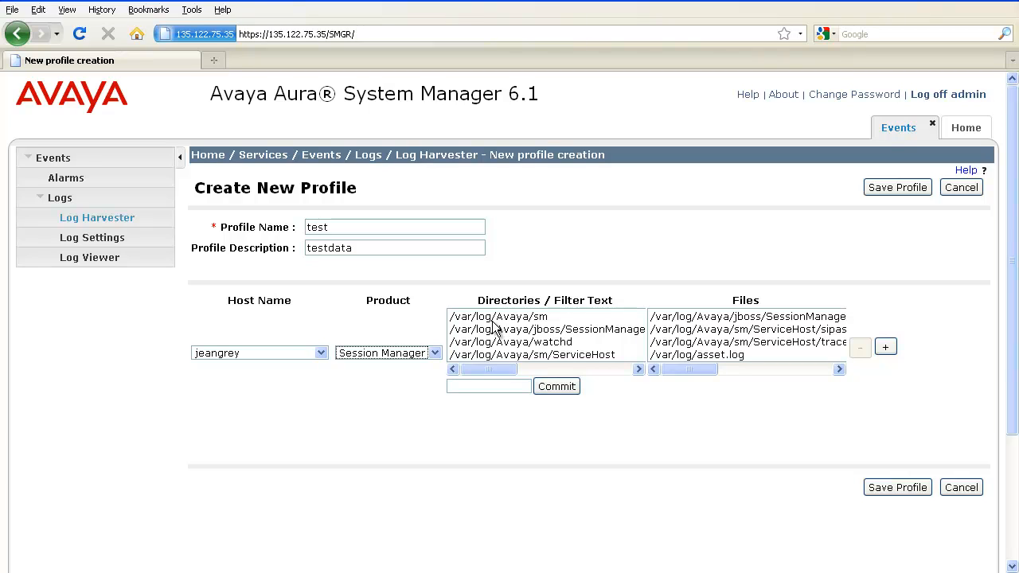
pyautogui.click(544, 322)
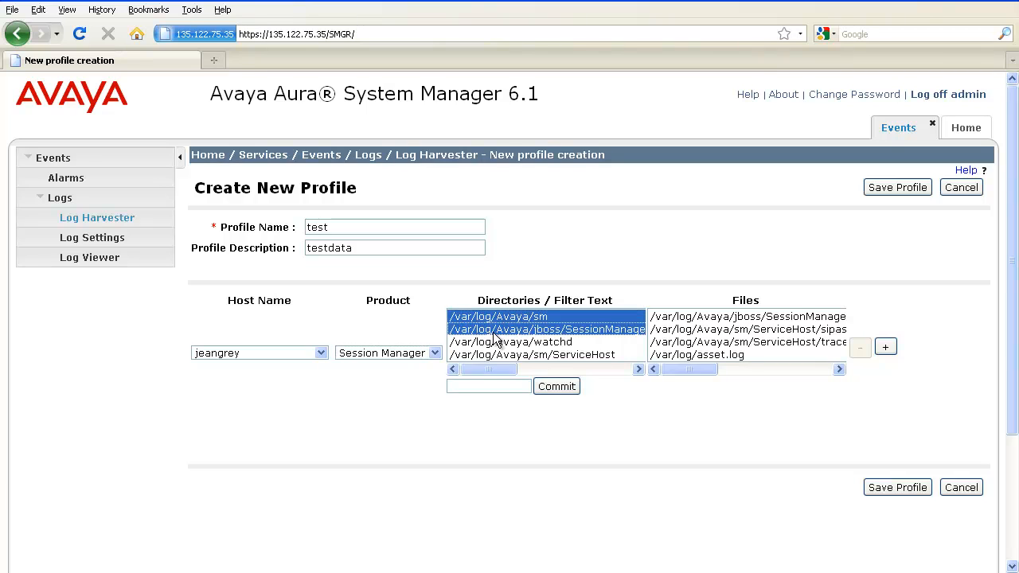
pyautogui.click(511, 340)
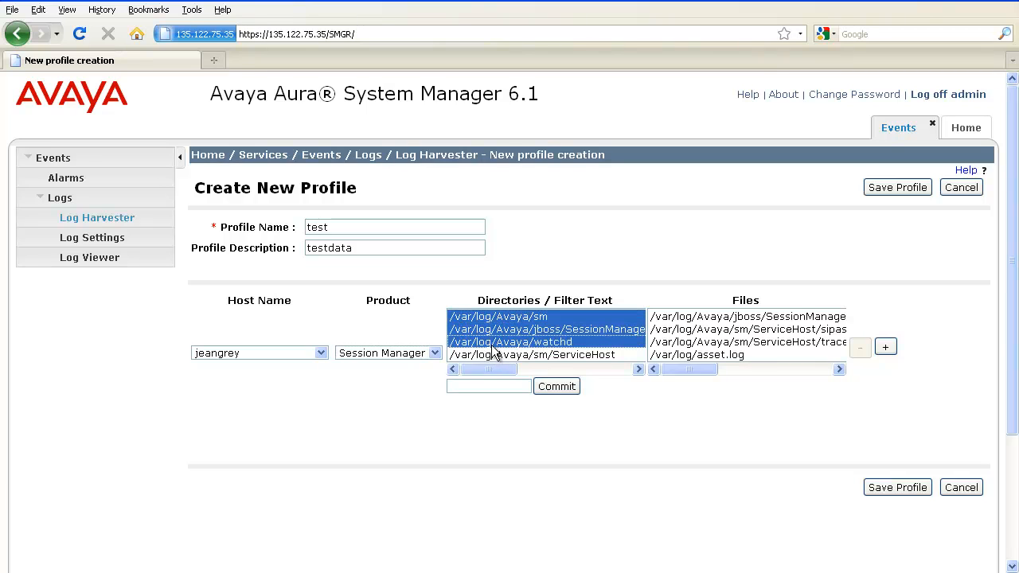
pyautogui.moveTo(630, 385)
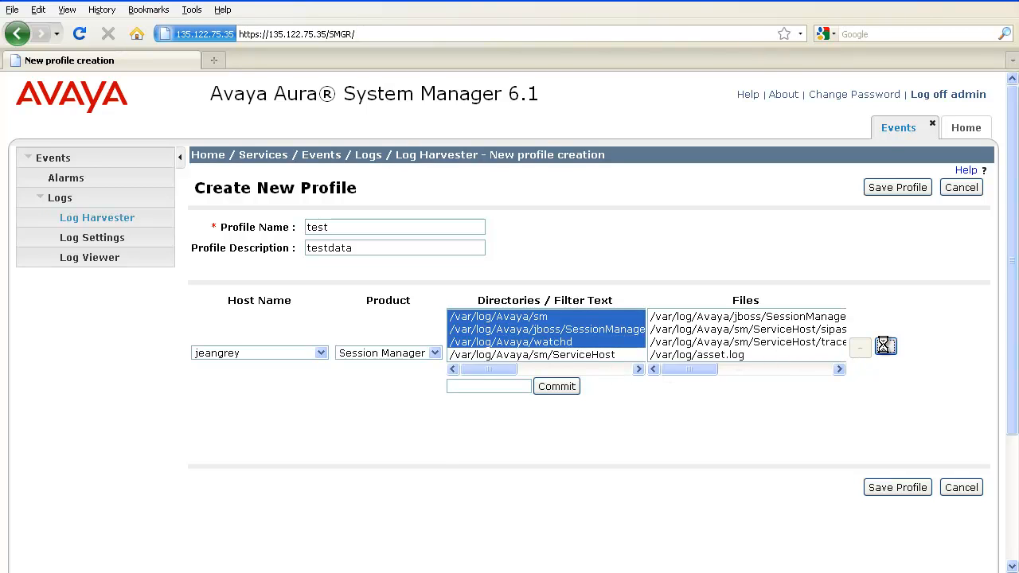
# Add a second host entry row to the profile for host storm
pyautogui.click(885, 346)
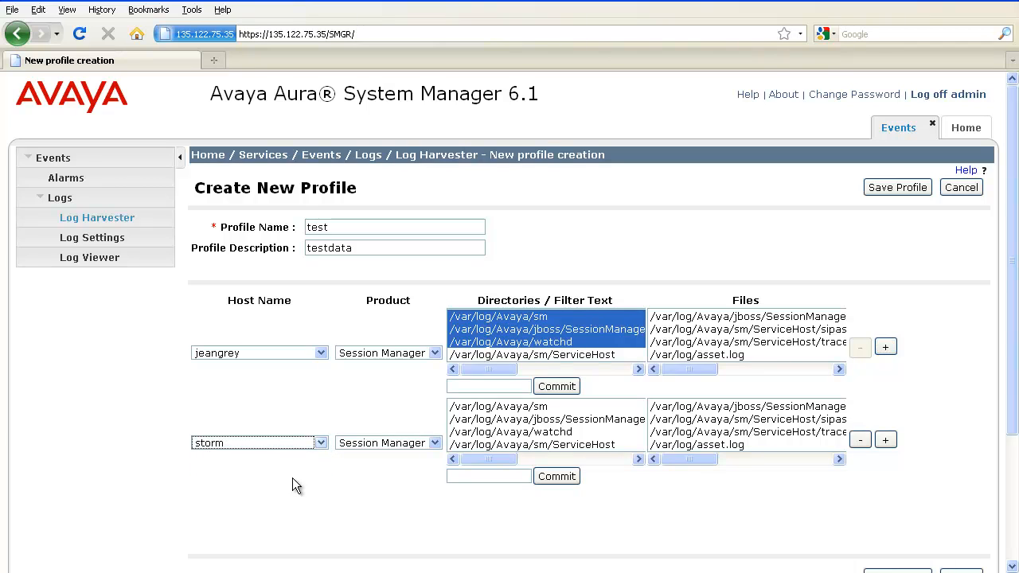
pyautogui.moveTo(522, 414)
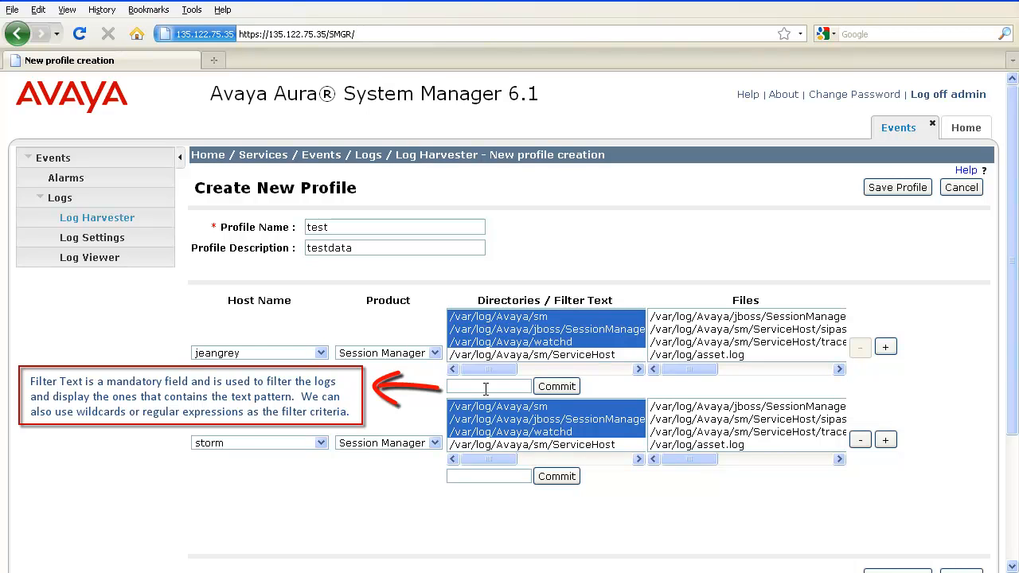
# Enter jboss as filter text for both host rows and save the test profile
pyautogui.write('jboss')
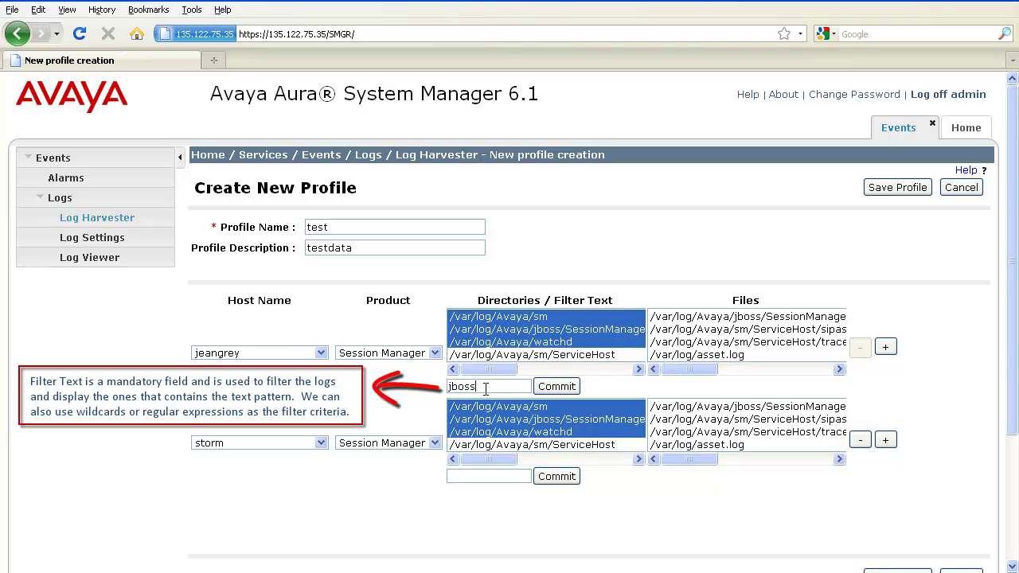
pyautogui.click(557, 387)
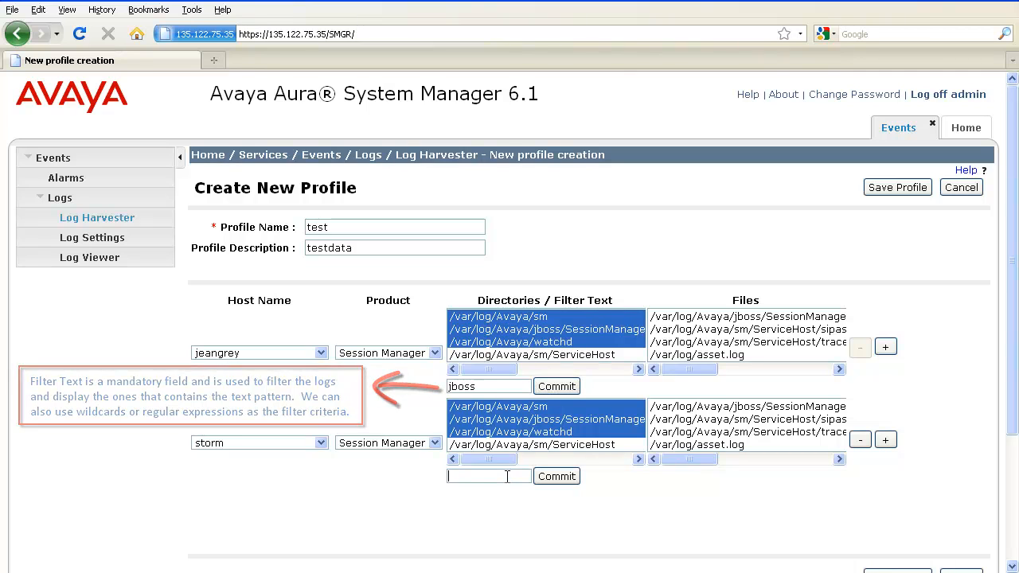
pyautogui.write('jboss')
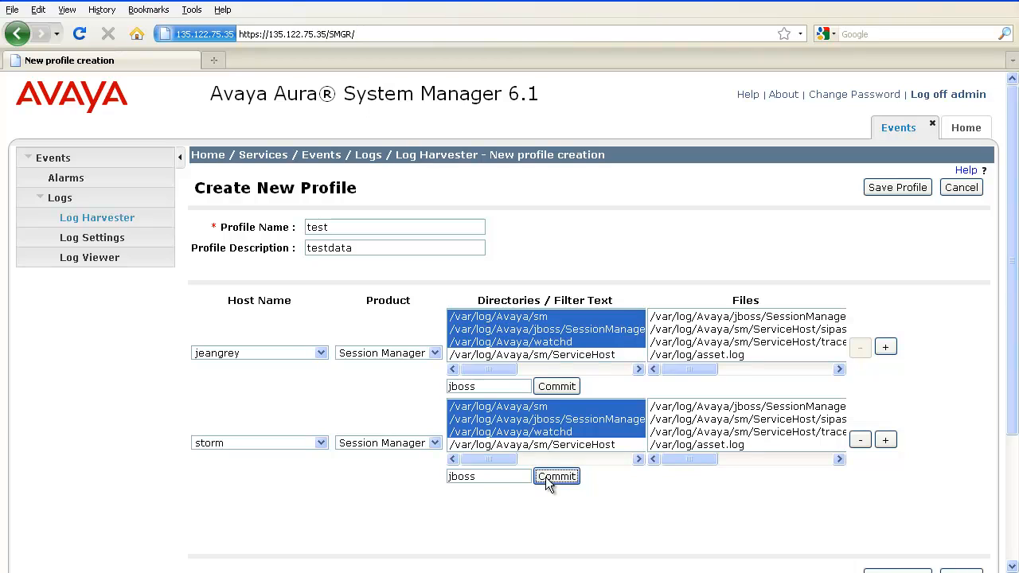
pyautogui.moveTo(898, 188)
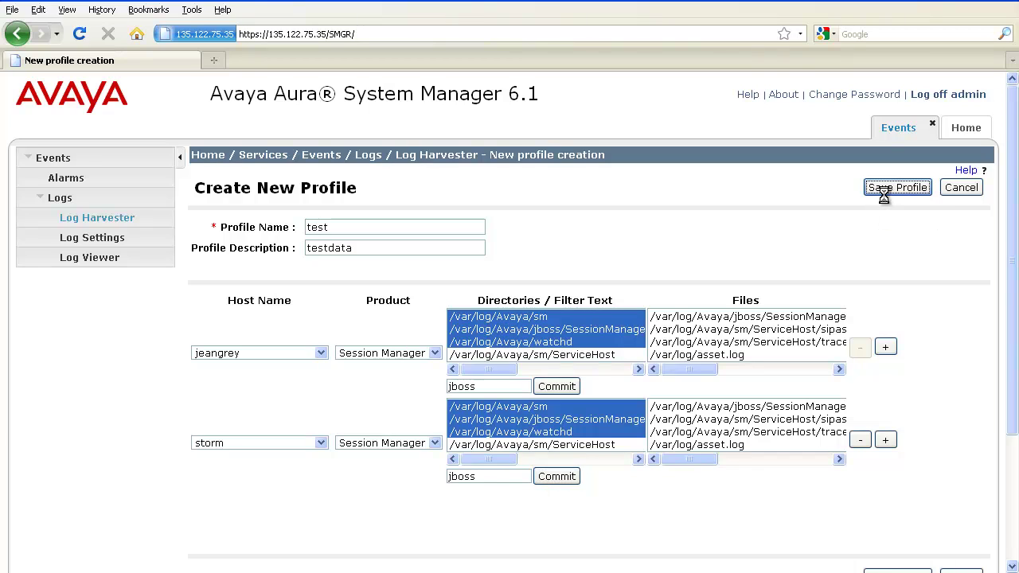
pyautogui.click(898, 188)
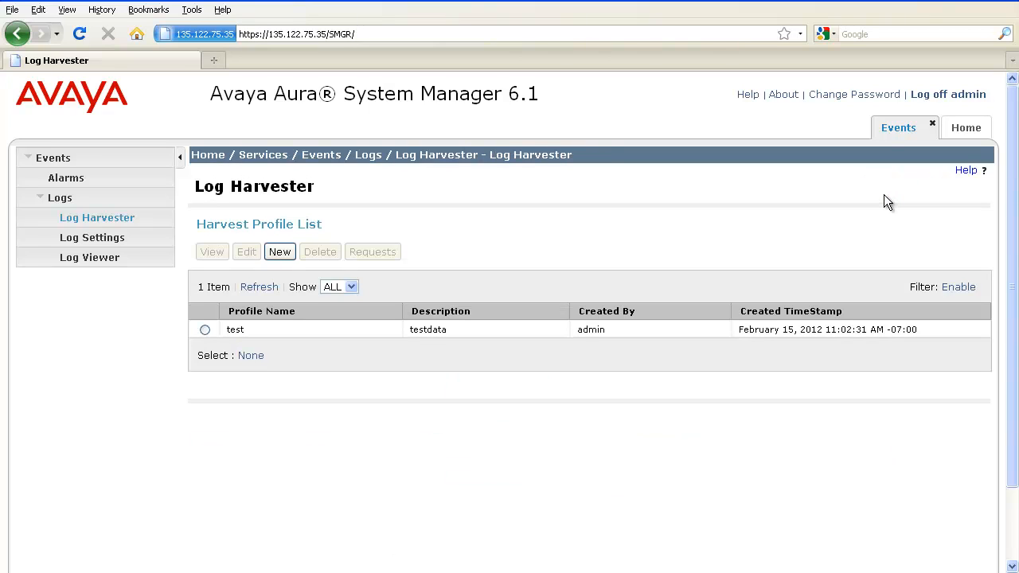
pyautogui.moveTo(745, 434)
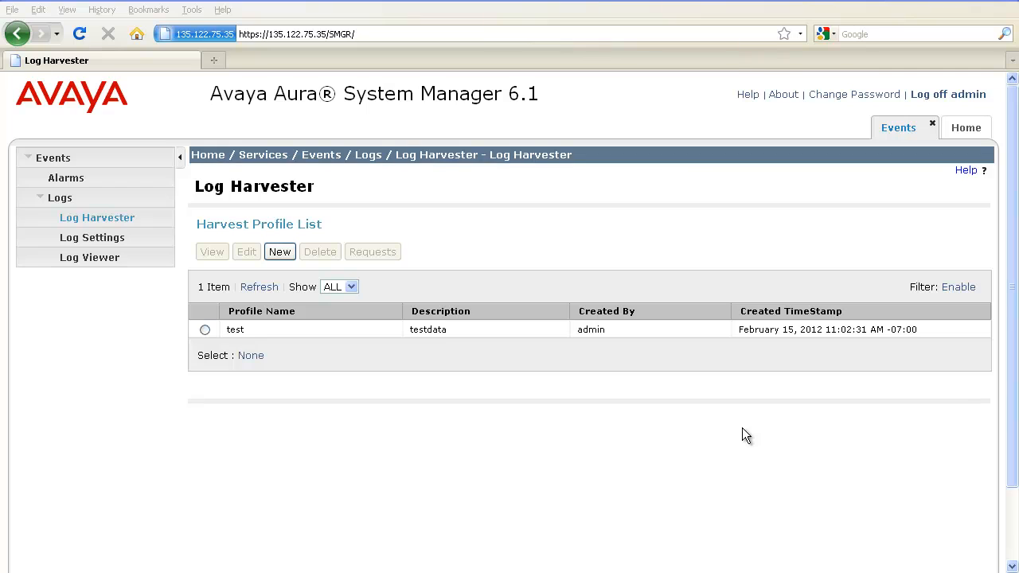
# Select the test profile and go to its Requests (Harvest Archives) page
pyautogui.click(203, 328)
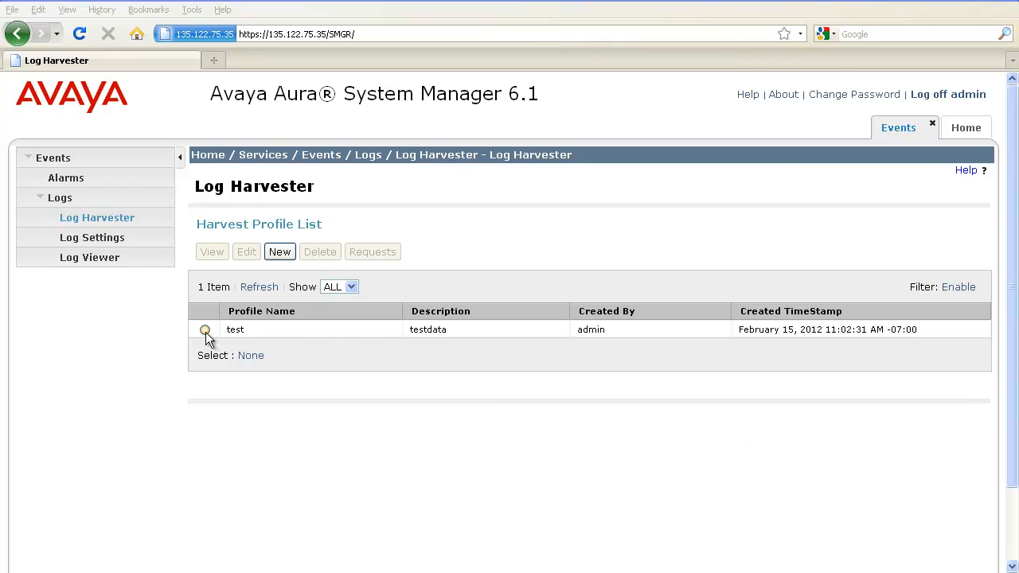
pyautogui.click(204, 330)
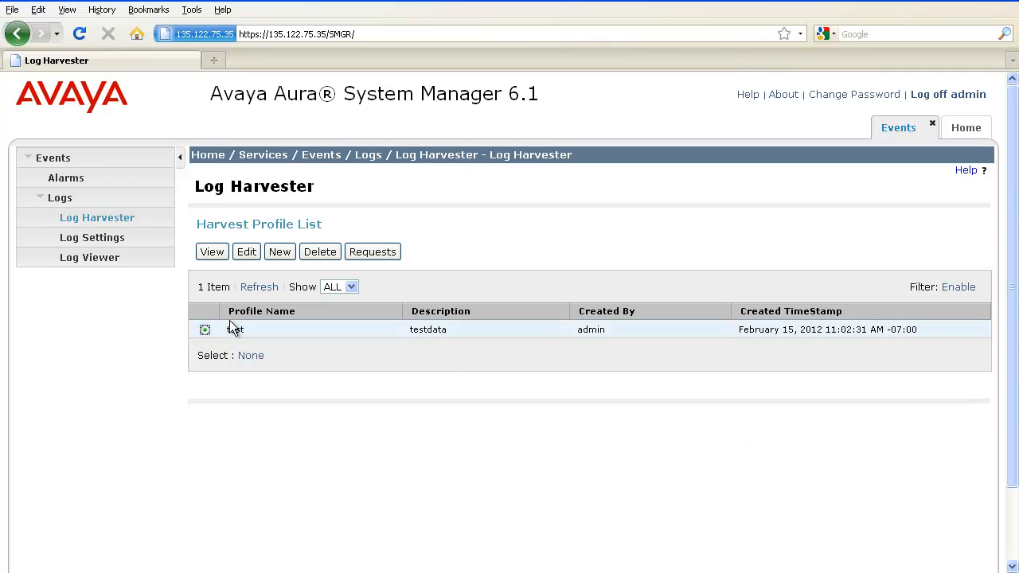
pyautogui.click(372, 252)
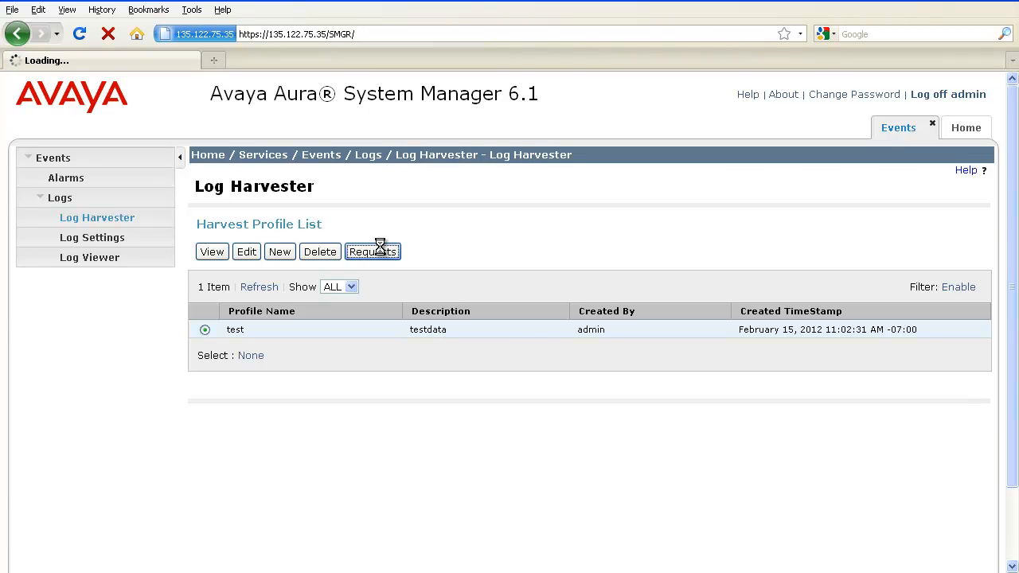
pyautogui.click(373, 252)
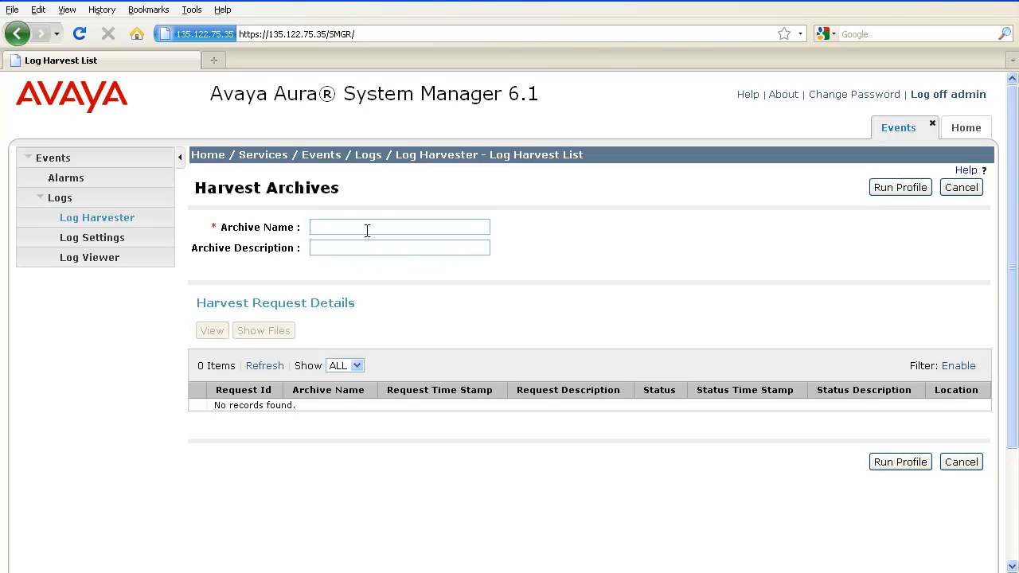
# Enter archive name 'test' and archive description 'testdata'
pyautogui.write('test')
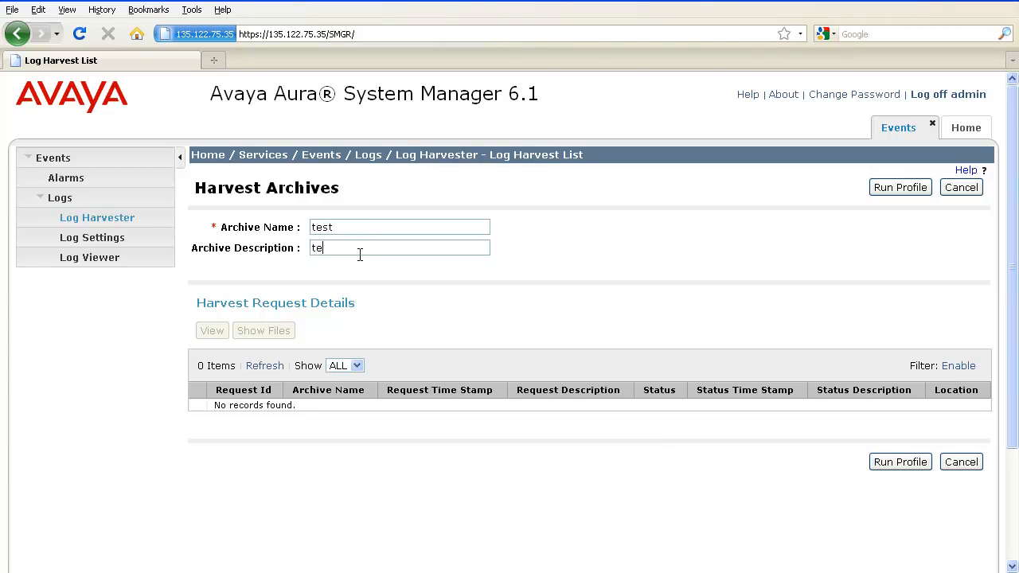
pyautogui.write('stdata')
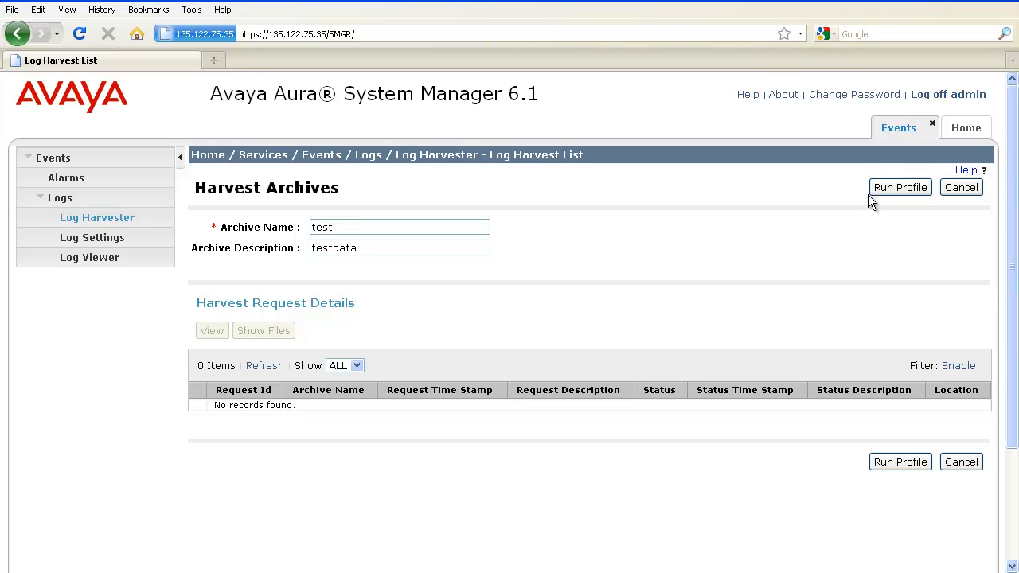
pyautogui.moveTo(901, 188)
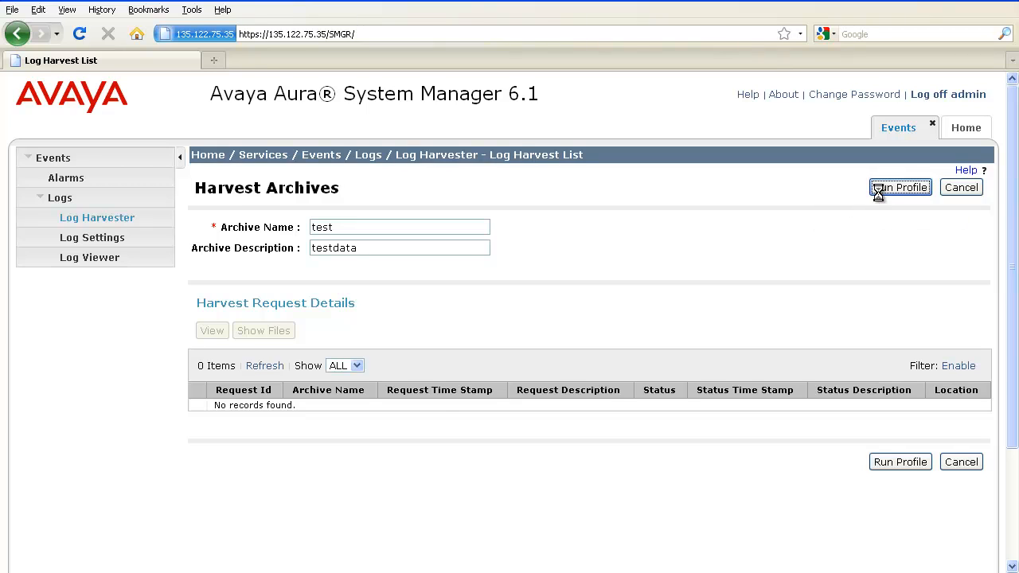
# Run the profile, creating pending harvest request 2051 for archive test
pyautogui.click(899, 188)
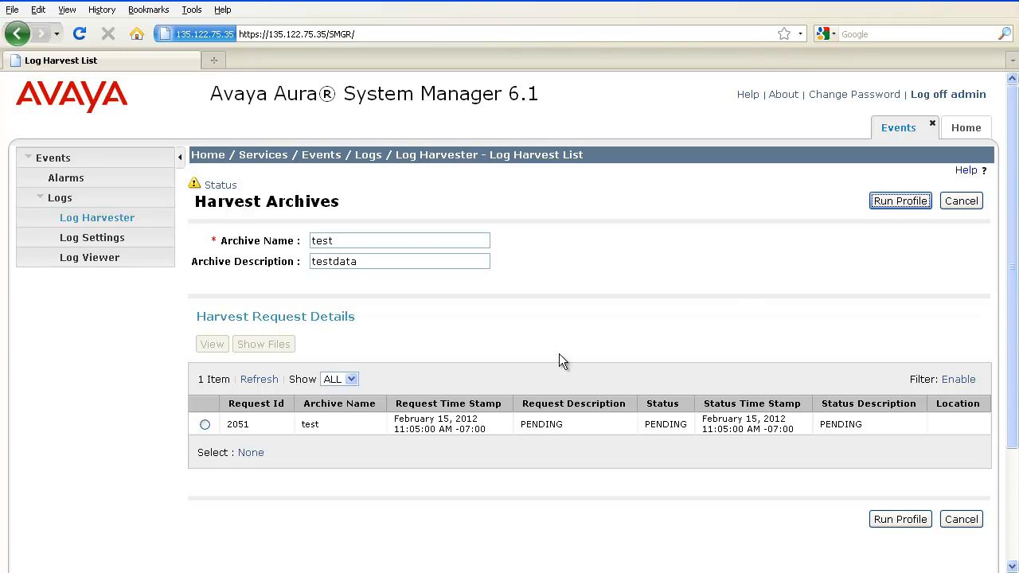
pyautogui.moveTo(528, 452)
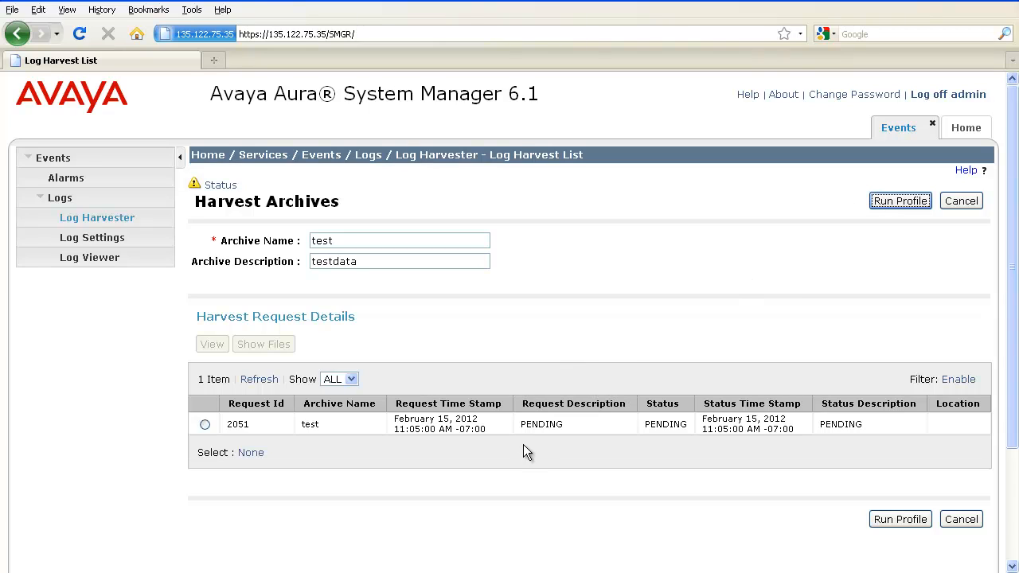
pyautogui.moveTo(542, 445)
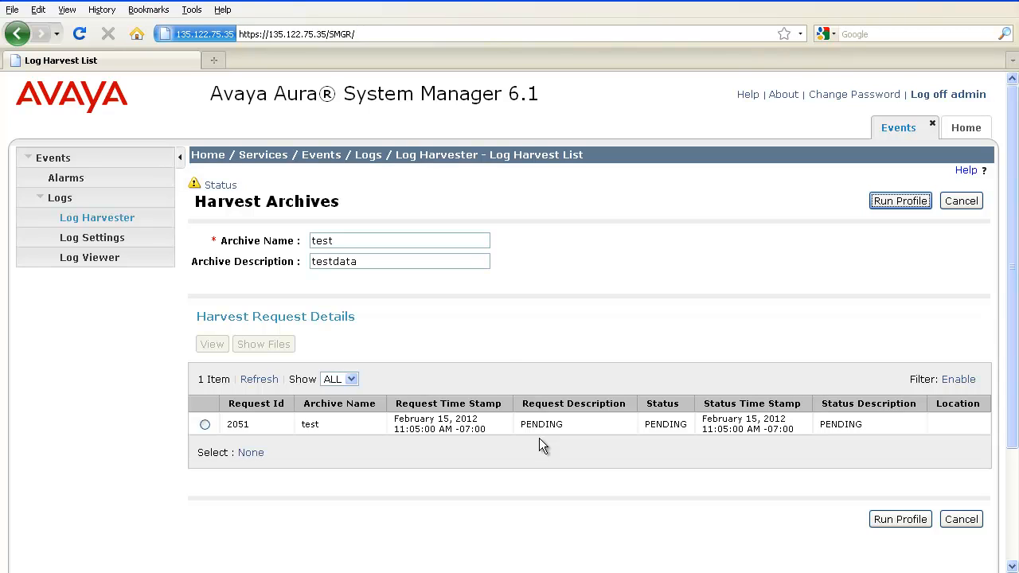
pyautogui.moveTo(477, 363)
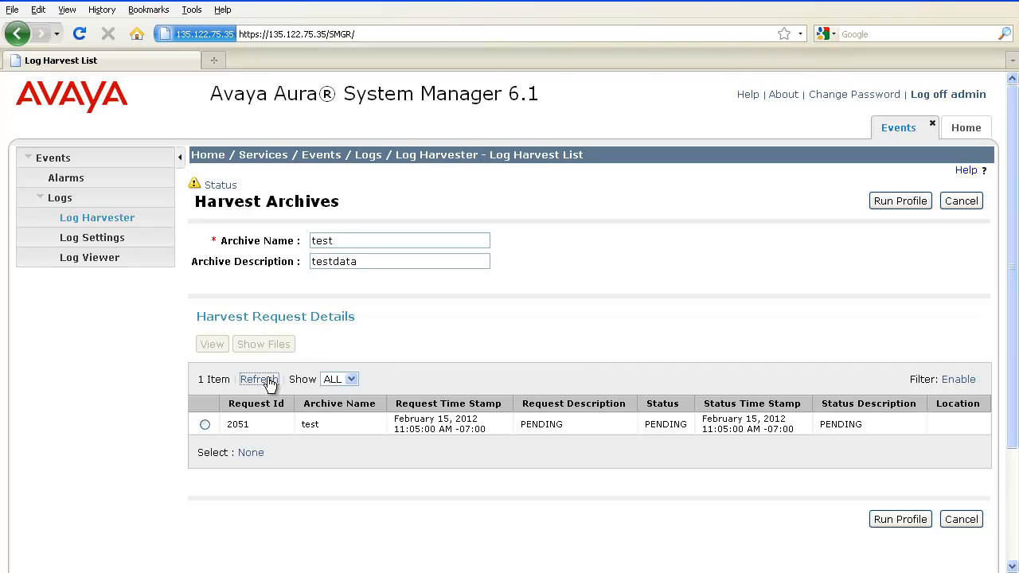
# Refresh Harvest Request Details until request 2051 reports SUCCESS
pyautogui.click(258, 379)
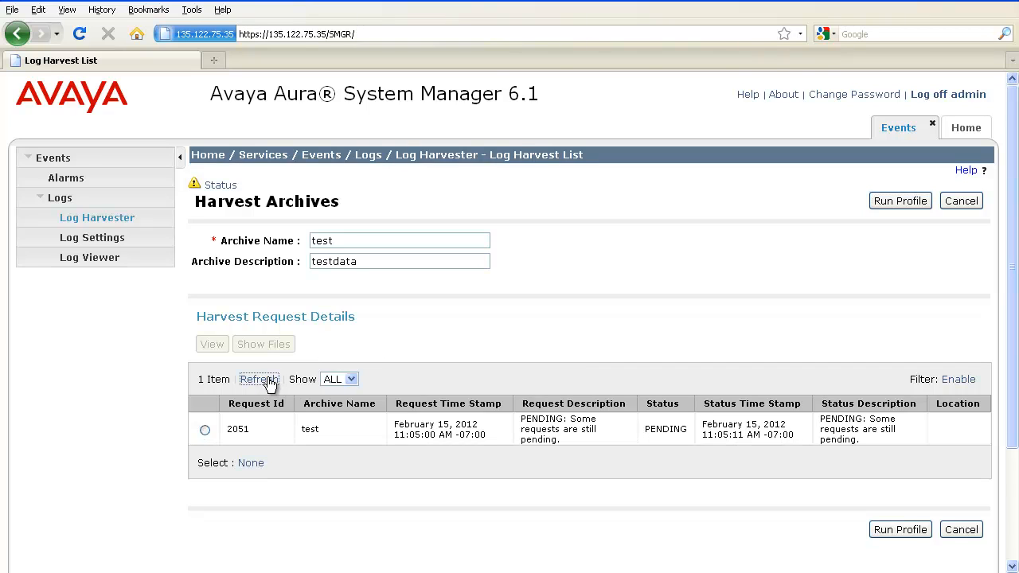
pyautogui.click(258, 379)
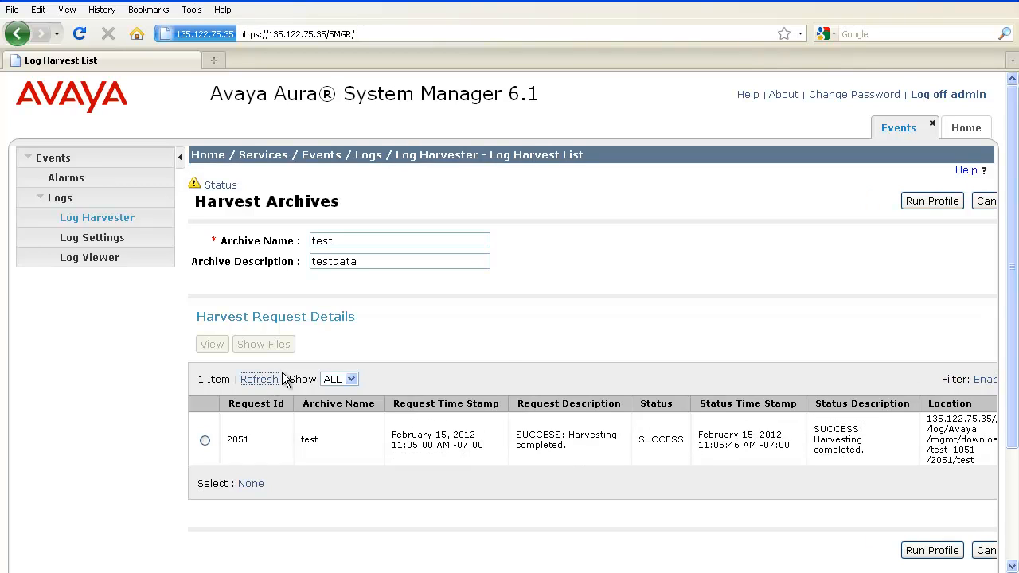
pyautogui.moveTo(509, 353)
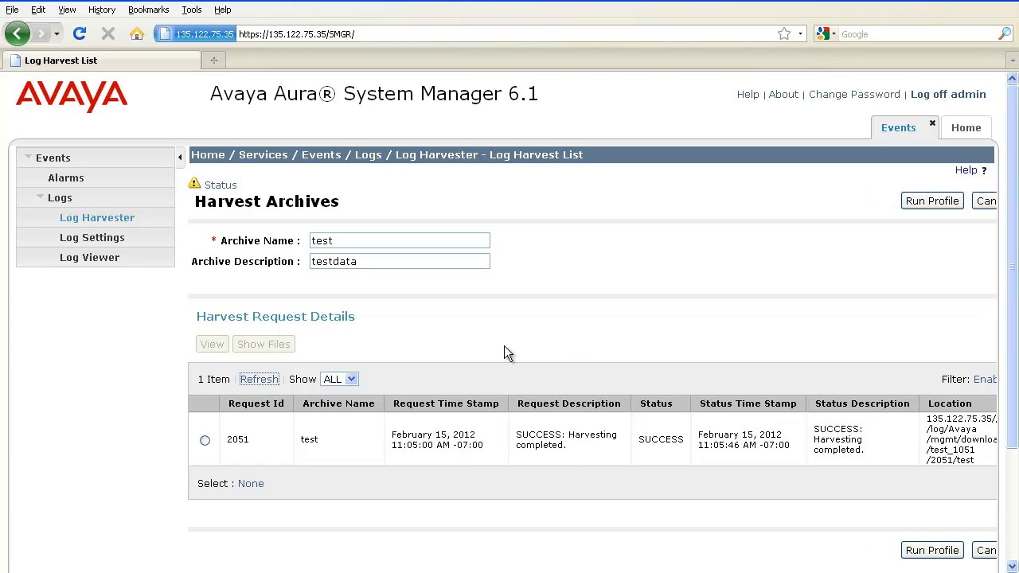
pyautogui.moveTo(551, 344)
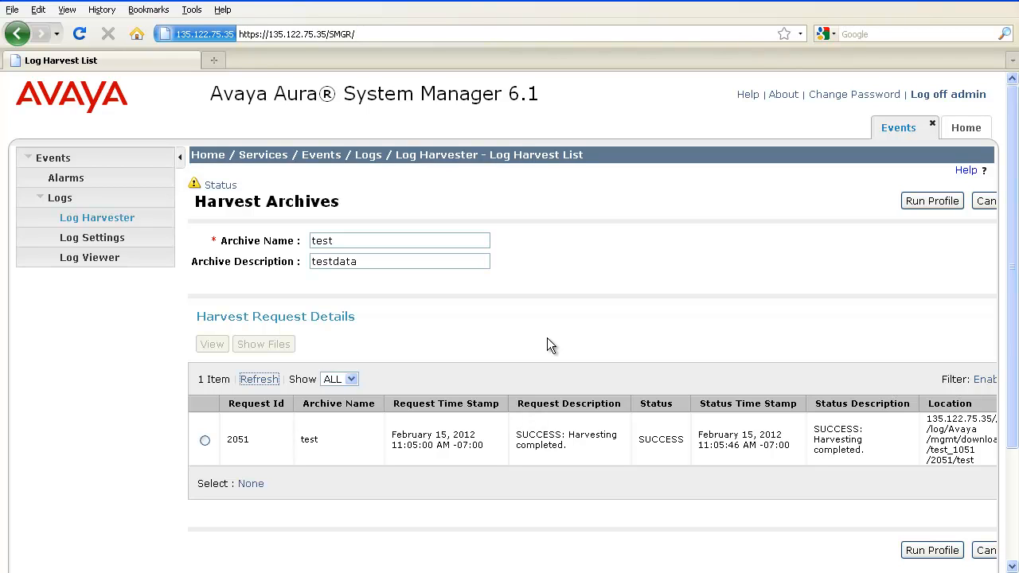
pyautogui.click(258, 379)
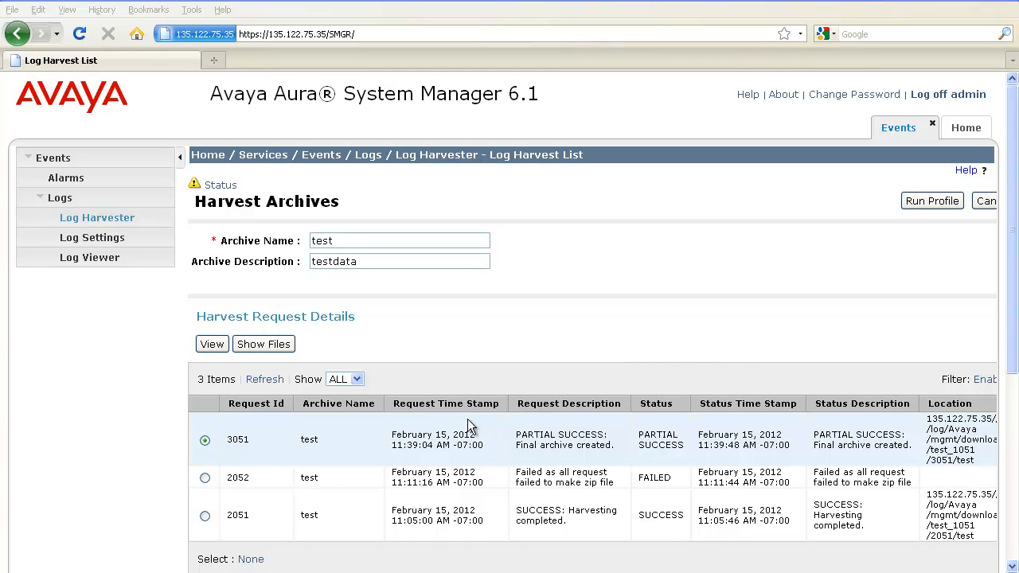
pyautogui.moveTo(204, 440)
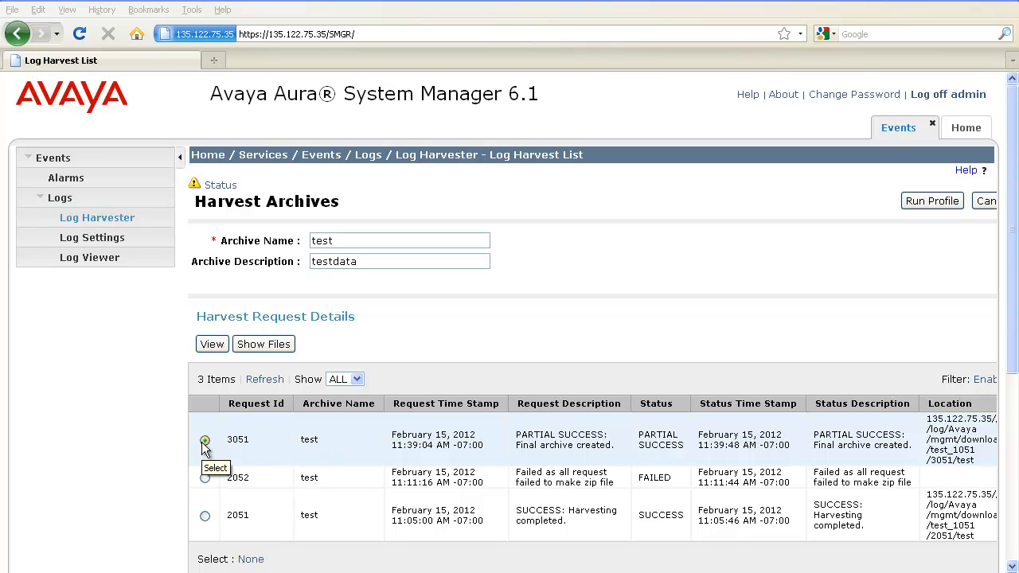
# Select harvest request 3051, the partial-success run with a final archive
pyautogui.click(262, 344)
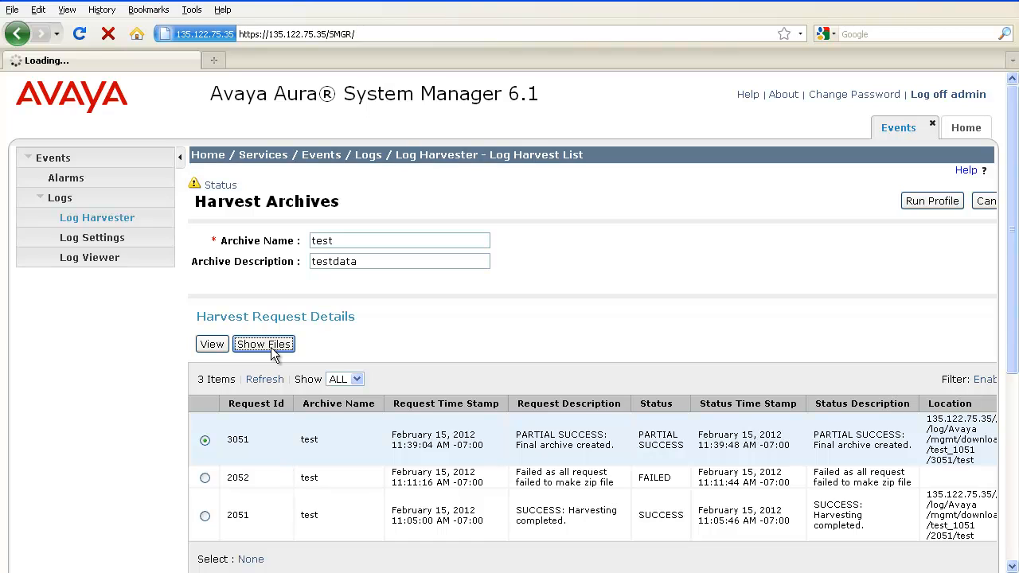
# List the files harvested for the request and view jeangrey's Session Manager server.log in the log browser
pyautogui.click(263, 344)
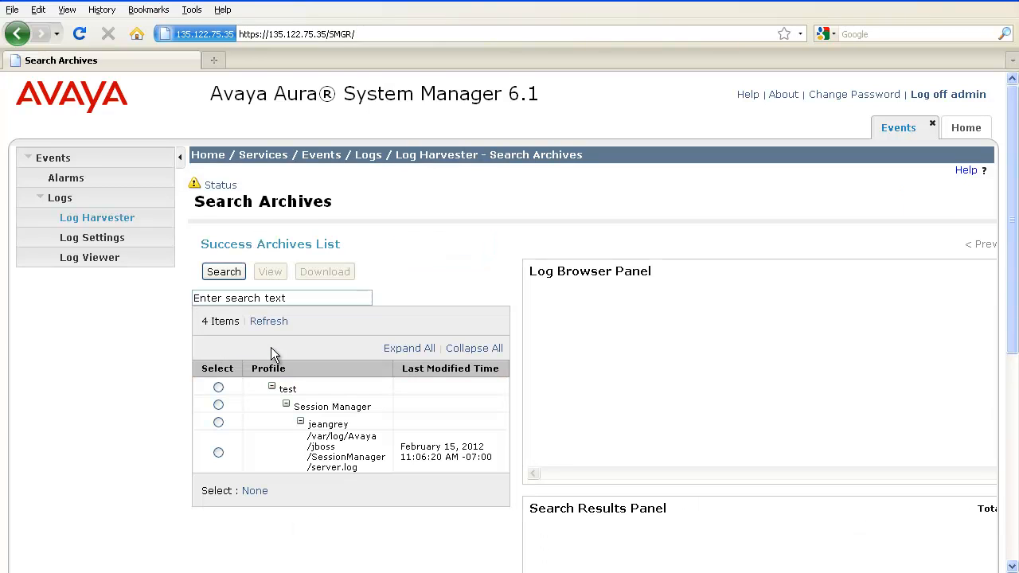
pyautogui.moveTo(241, 469)
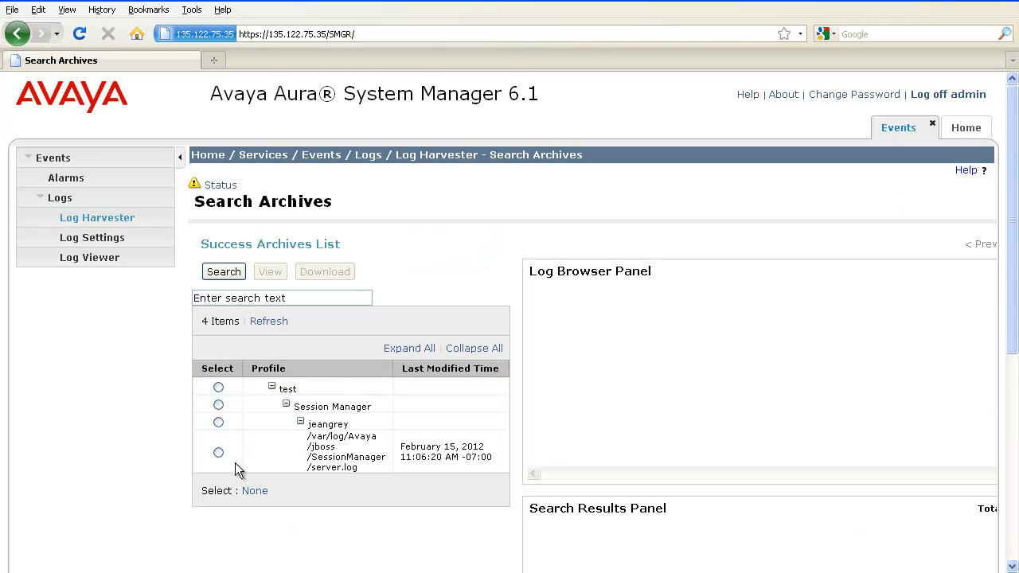
pyautogui.click(218, 452)
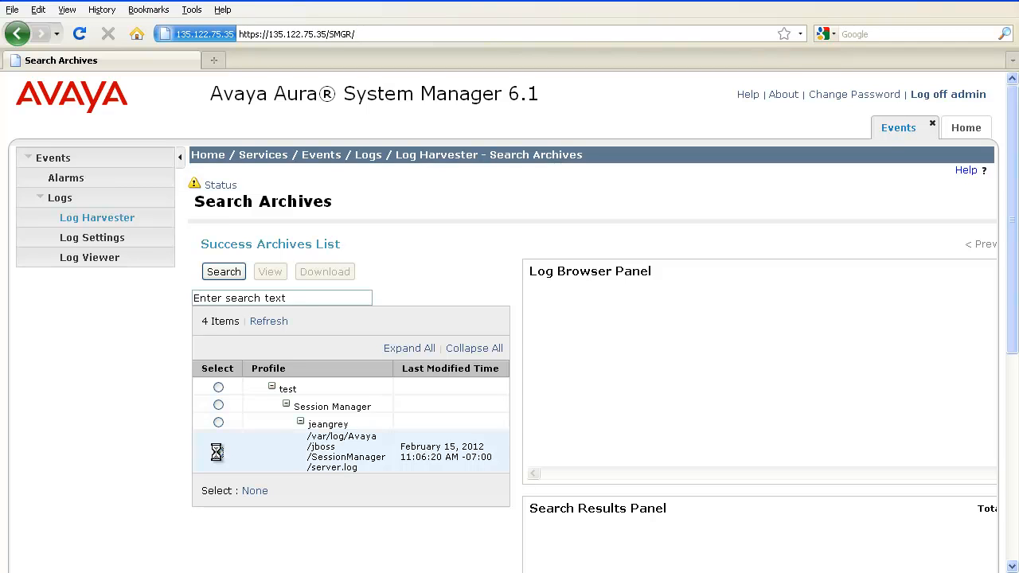
pyautogui.click(218, 452)
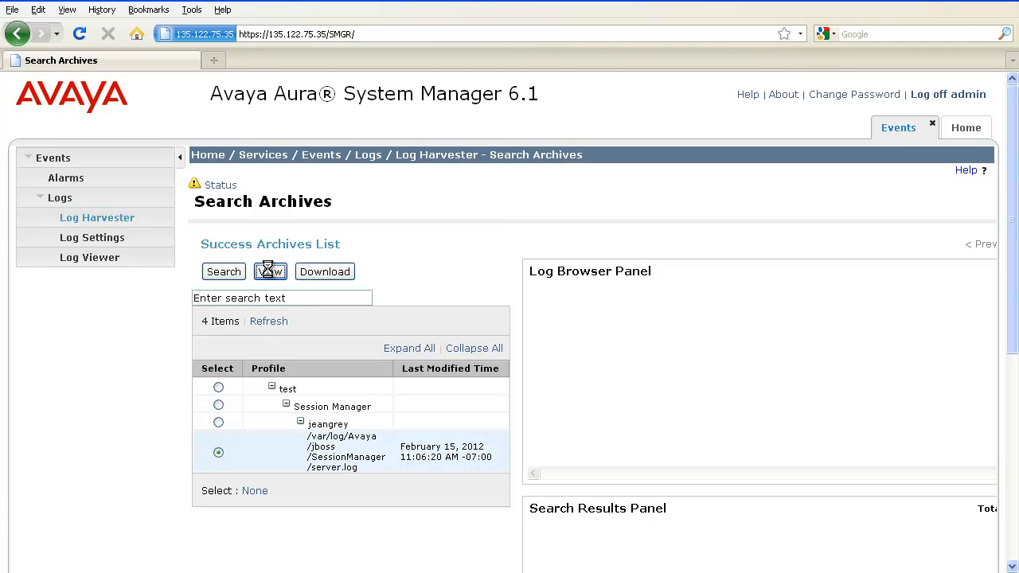
pyautogui.click(271, 271)
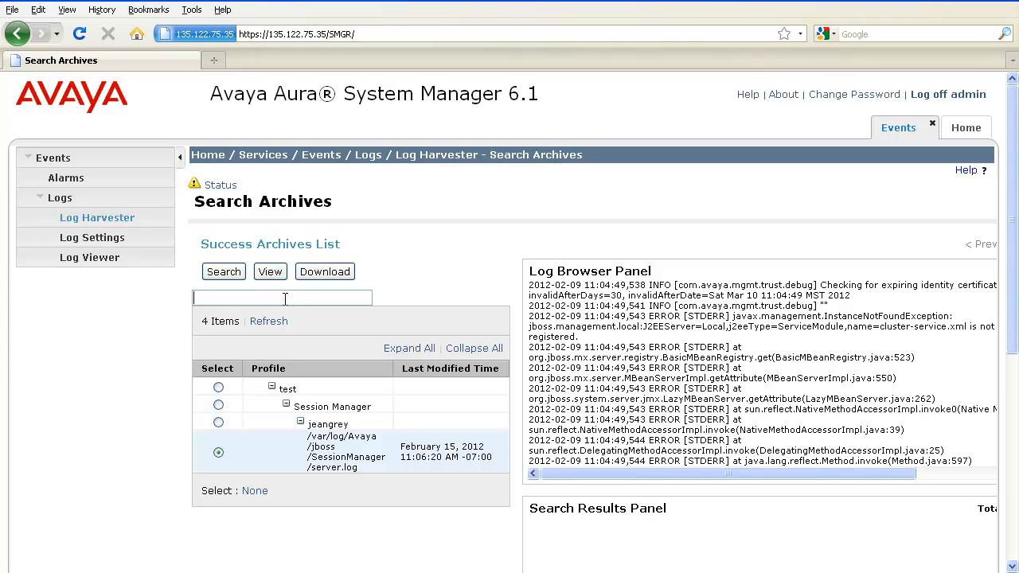
# Search the server.log for 'error' and list the matching log pages in the results panel
pyautogui.write('error')
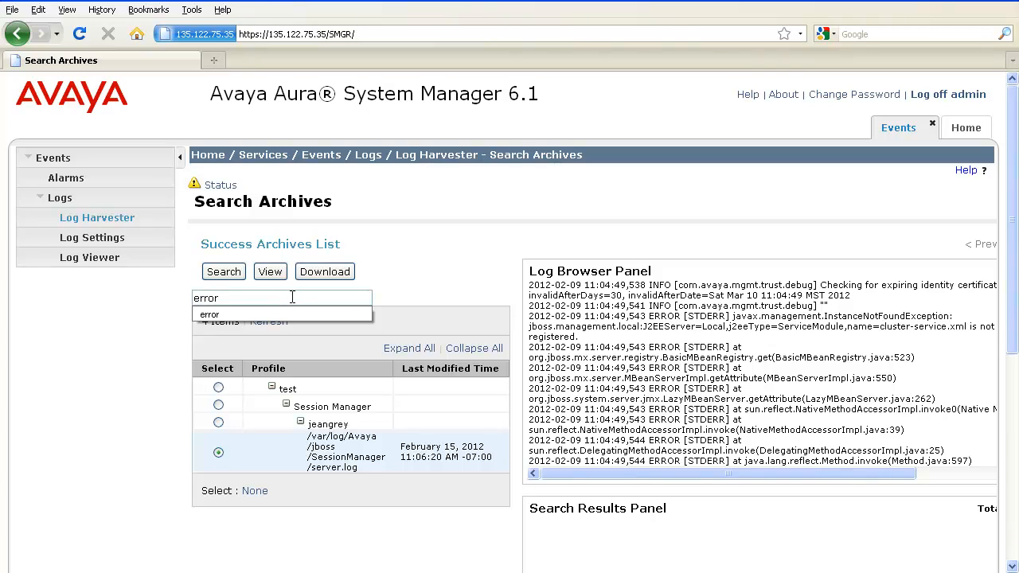
pyautogui.click(223, 270)
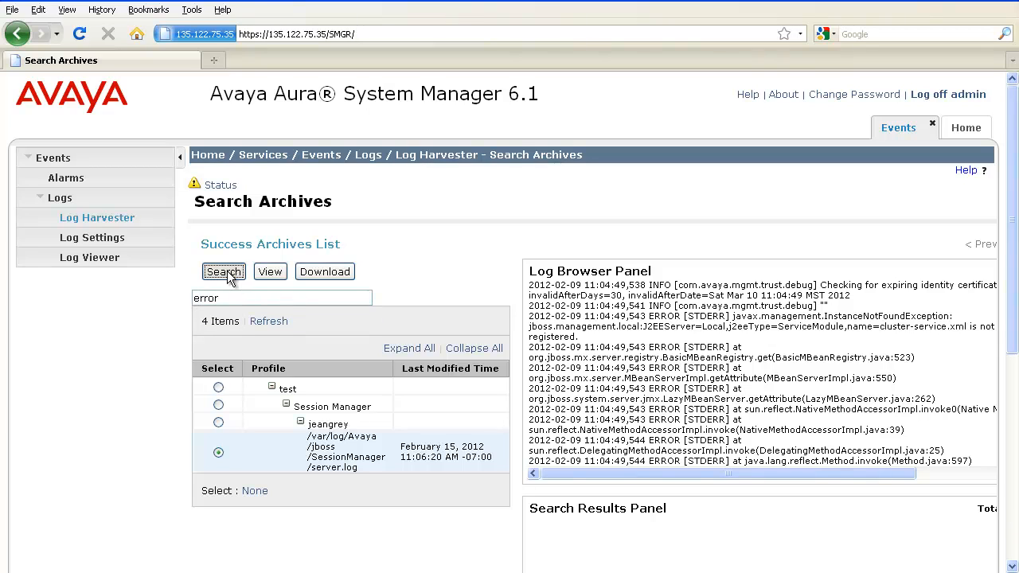
pyautogui.click(223, 270)
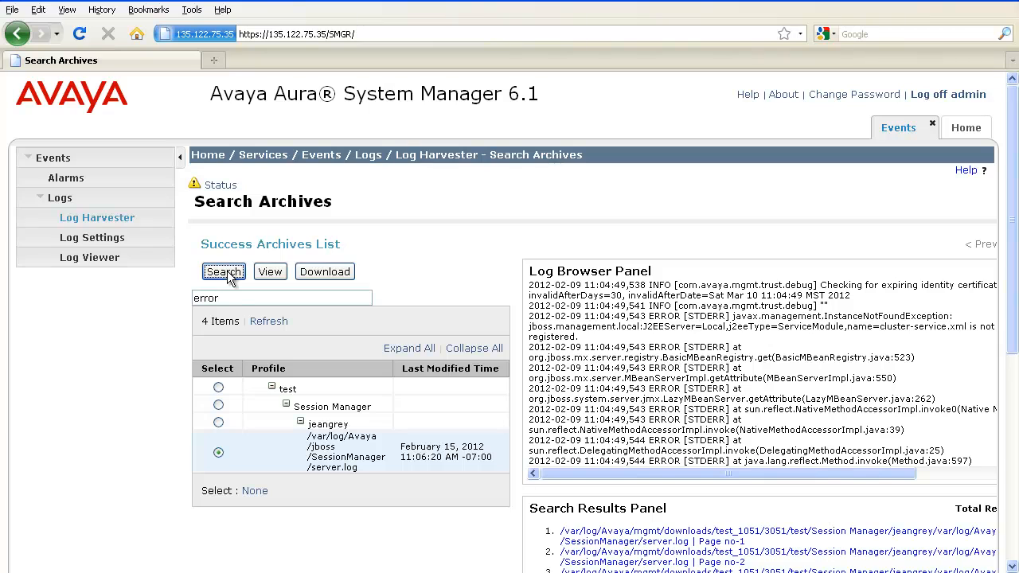
pyautogui.moveTo(617, 519)
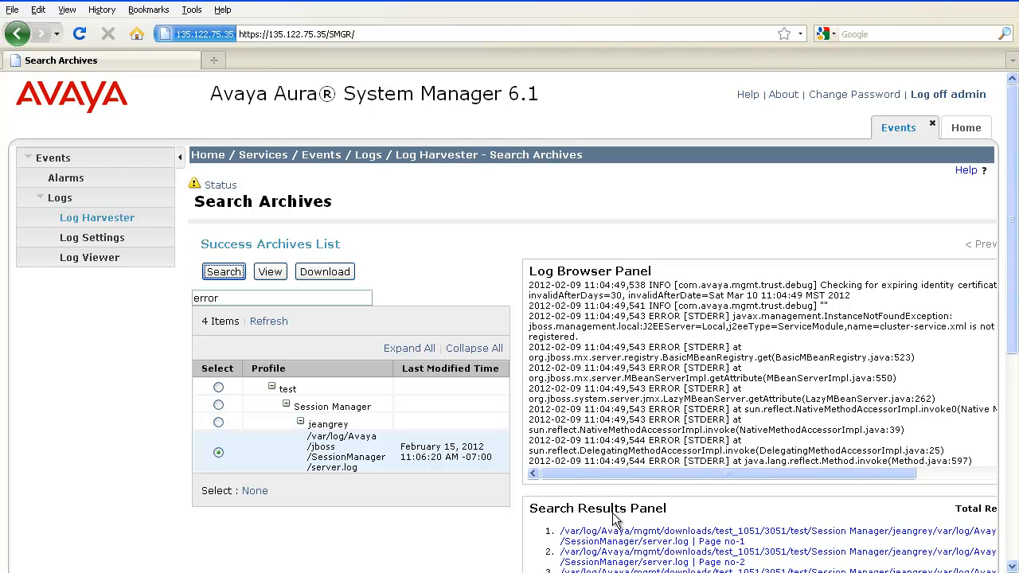
pyautogui.moveTo(519, 447)
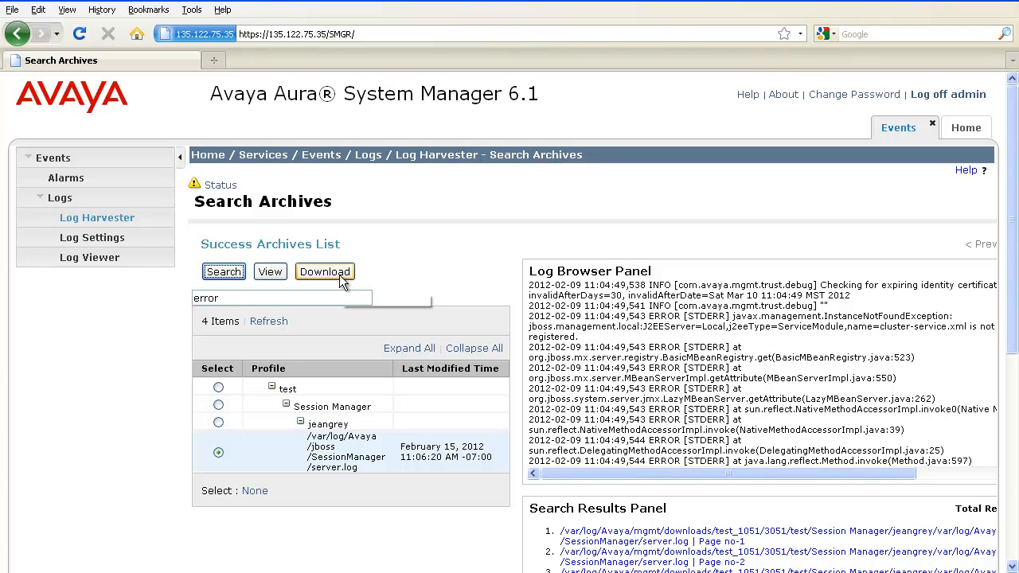
pyautogui.moveTo(324, 270)
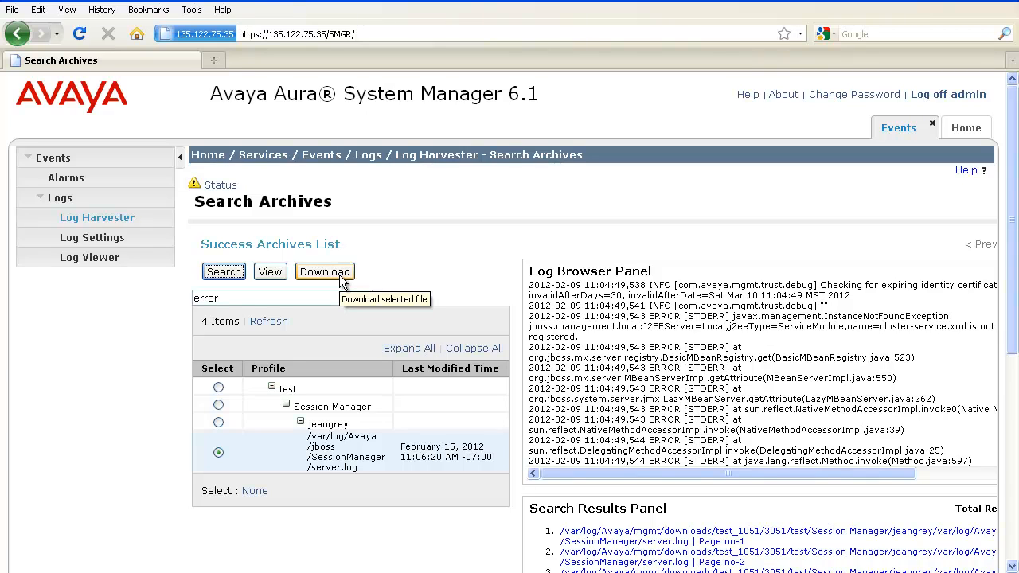
# Download the selected server log as Harvest_Archive.zip
pyautogui.click(325, 271)
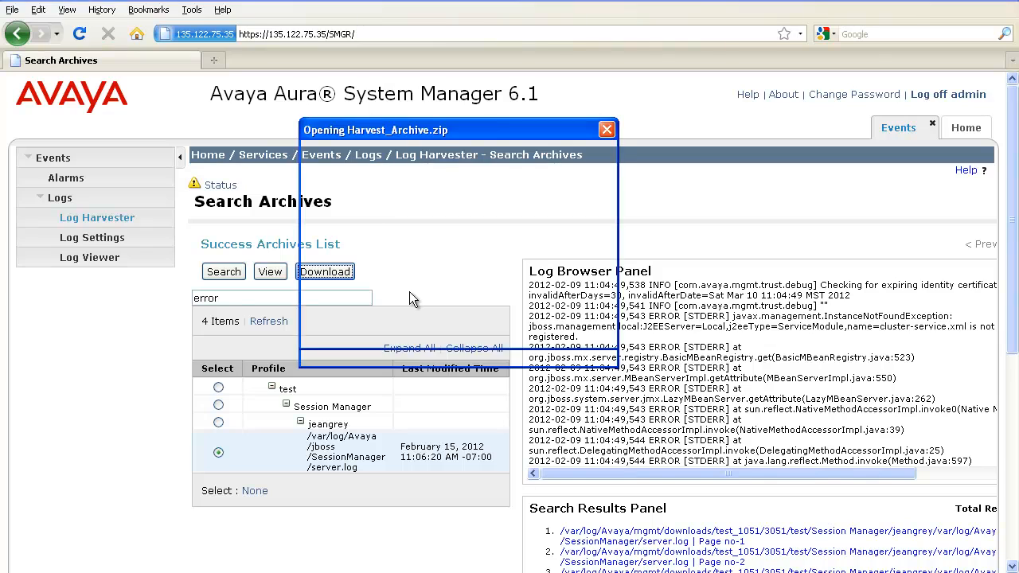